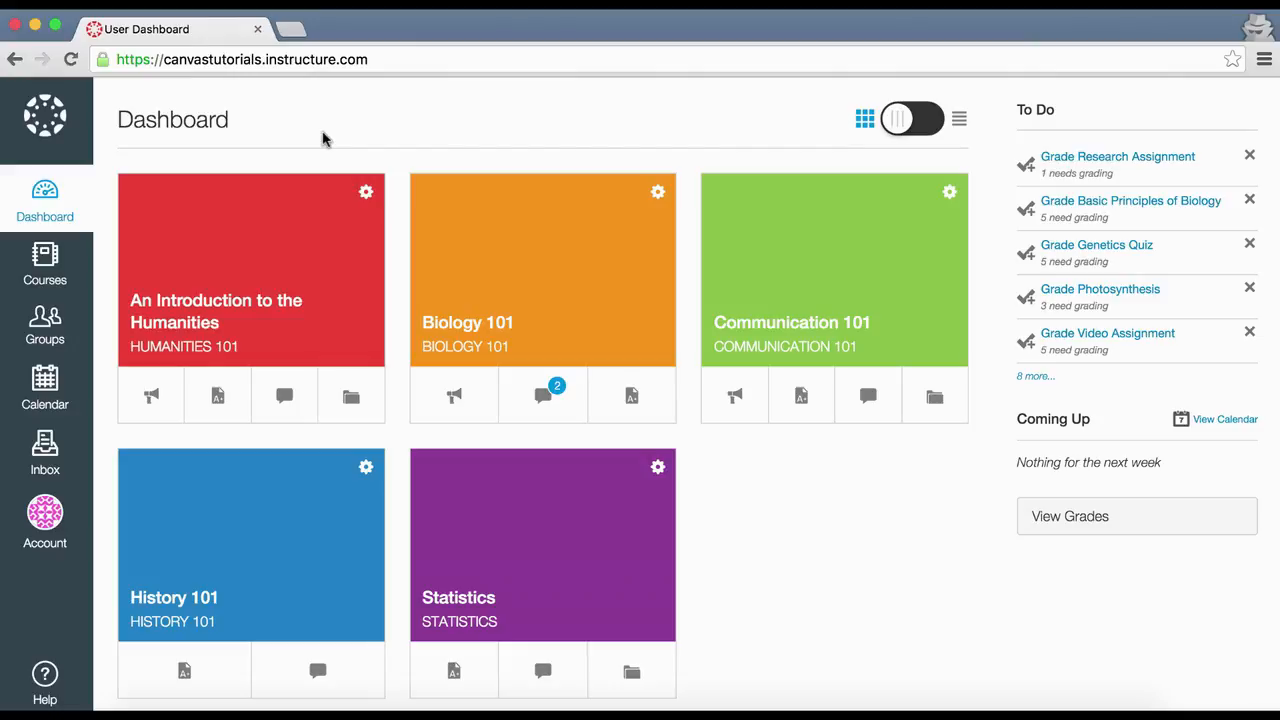
pyautogui.moveTo(312, 166)
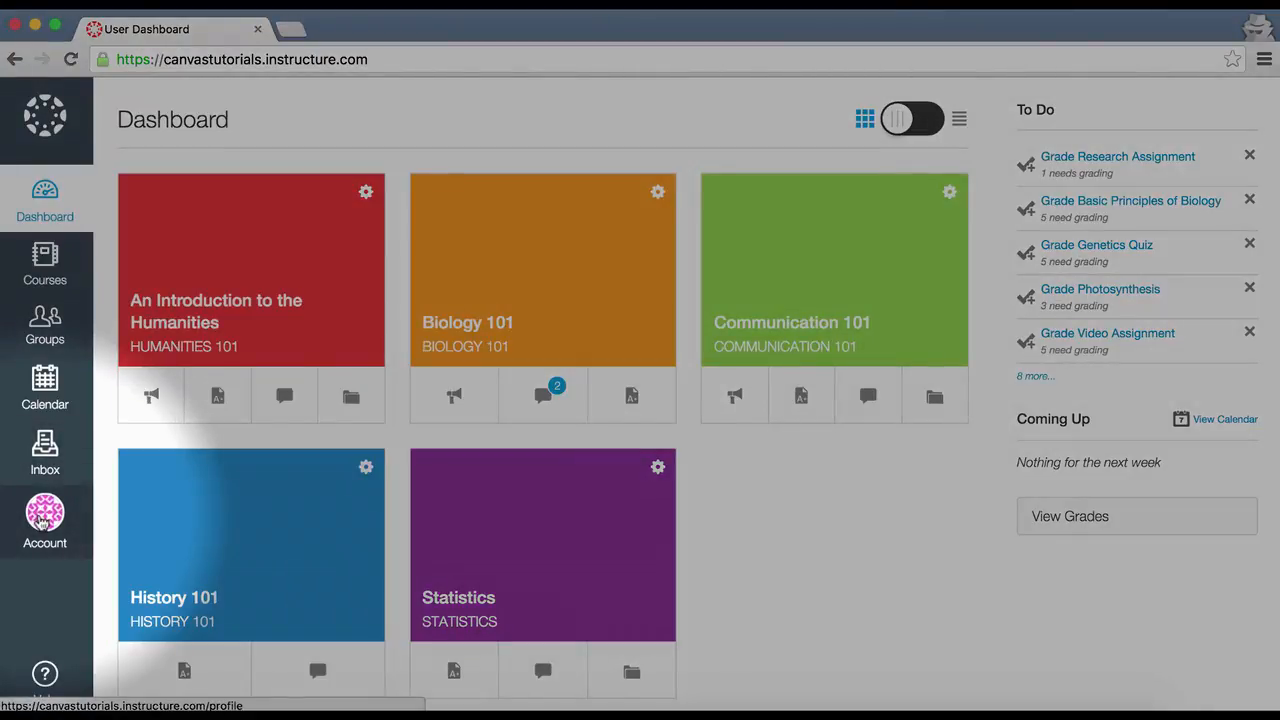
# Bring up the Account menu from the global navigation over the dashboard.
pyautogui.click(44, 520)
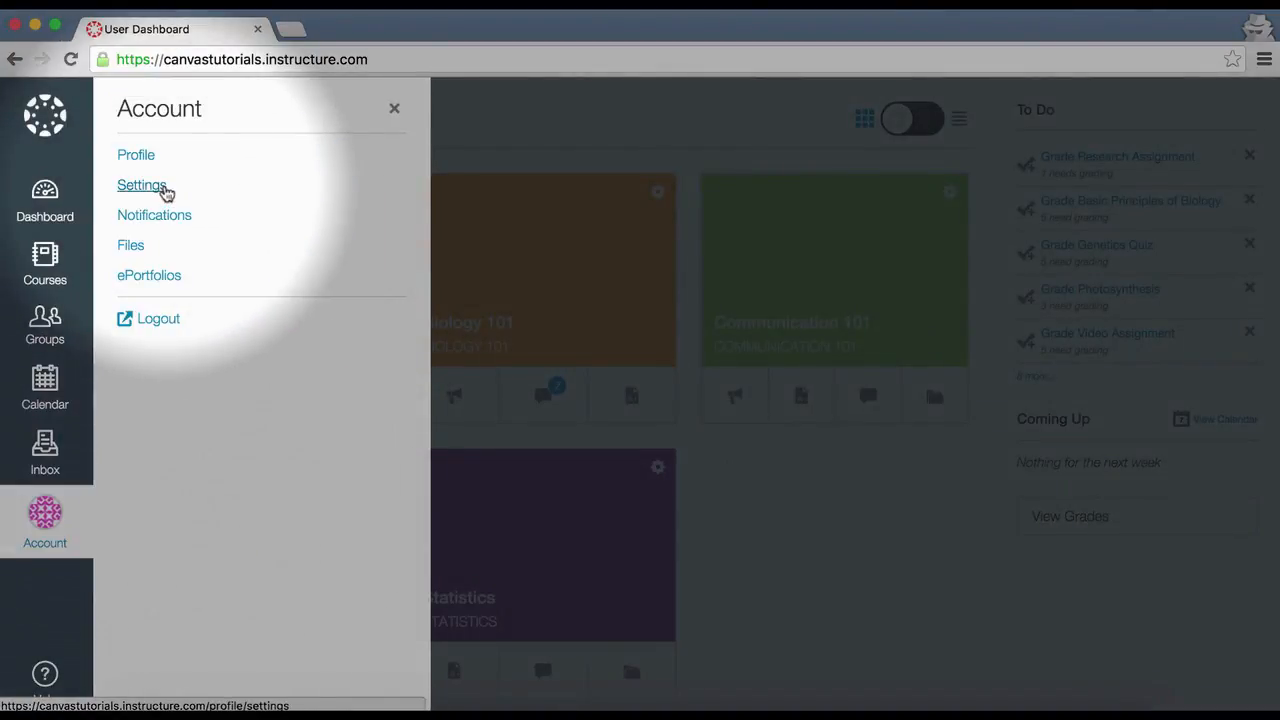
# Go to the user Settings page and move down to its Web Services section.
pyautogui.click(140, 184)
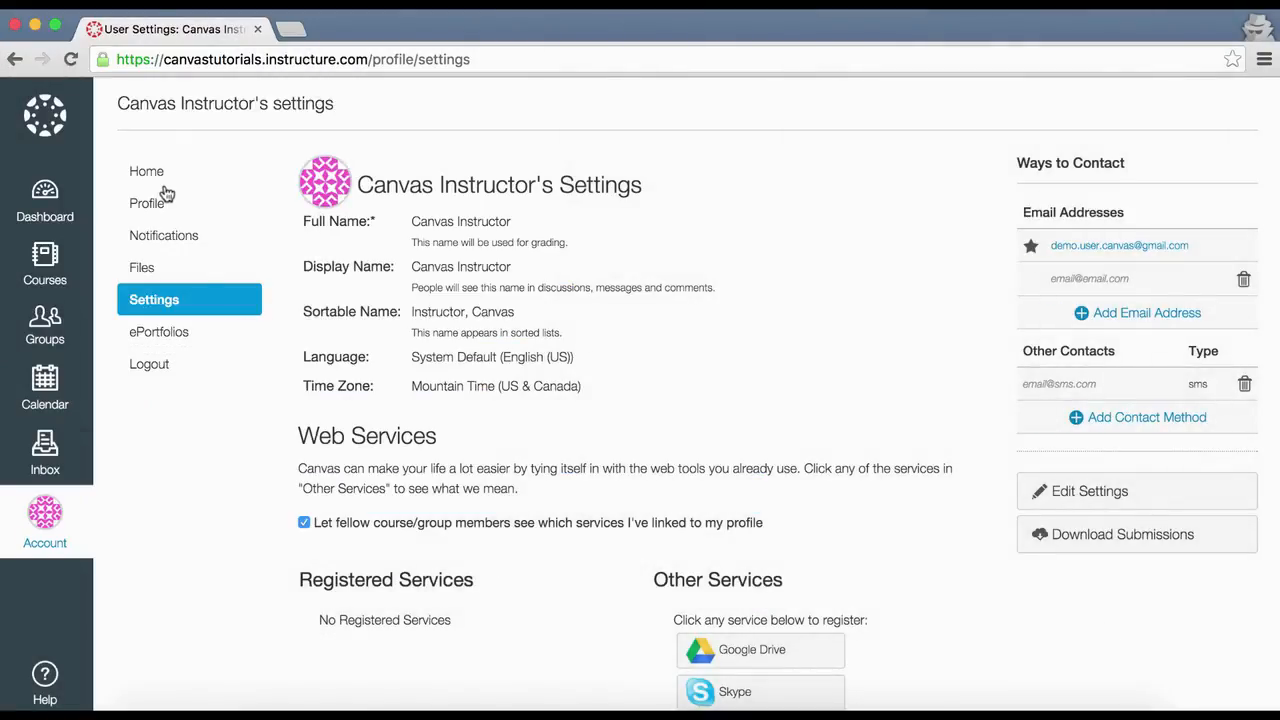
pyautogui.moveTo(708, 276)
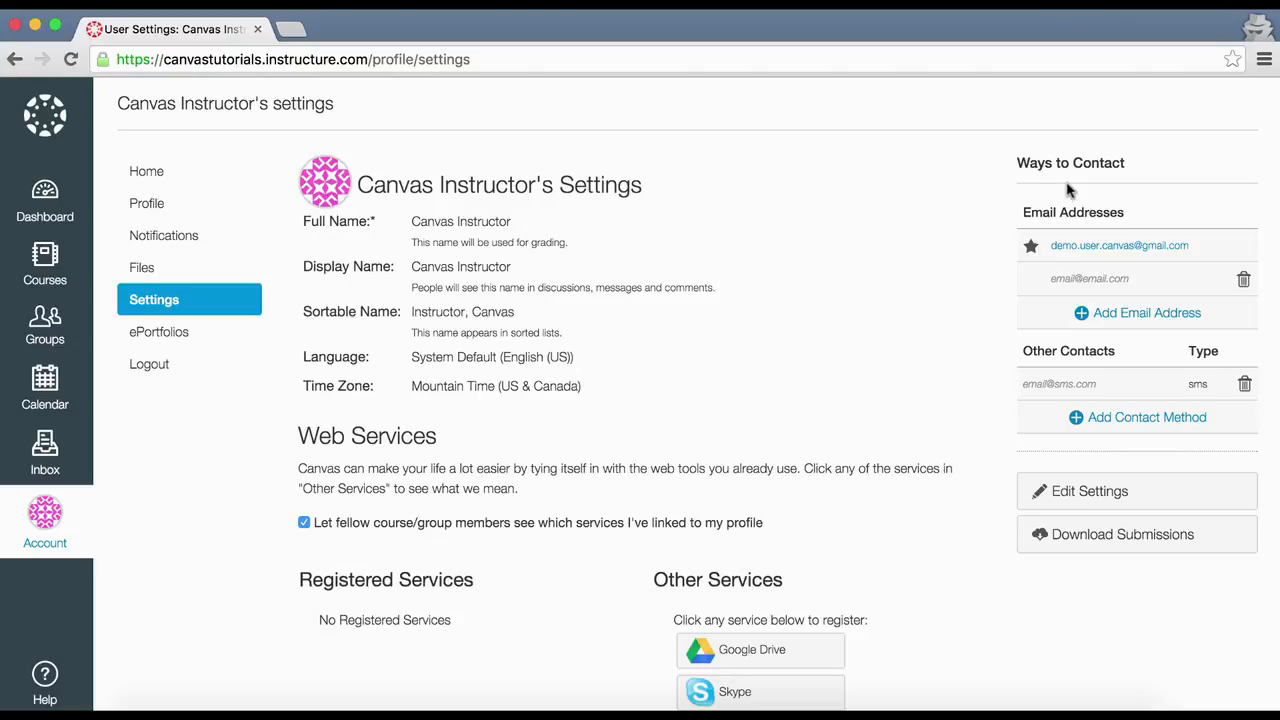
pyautogui.scroll(-3)
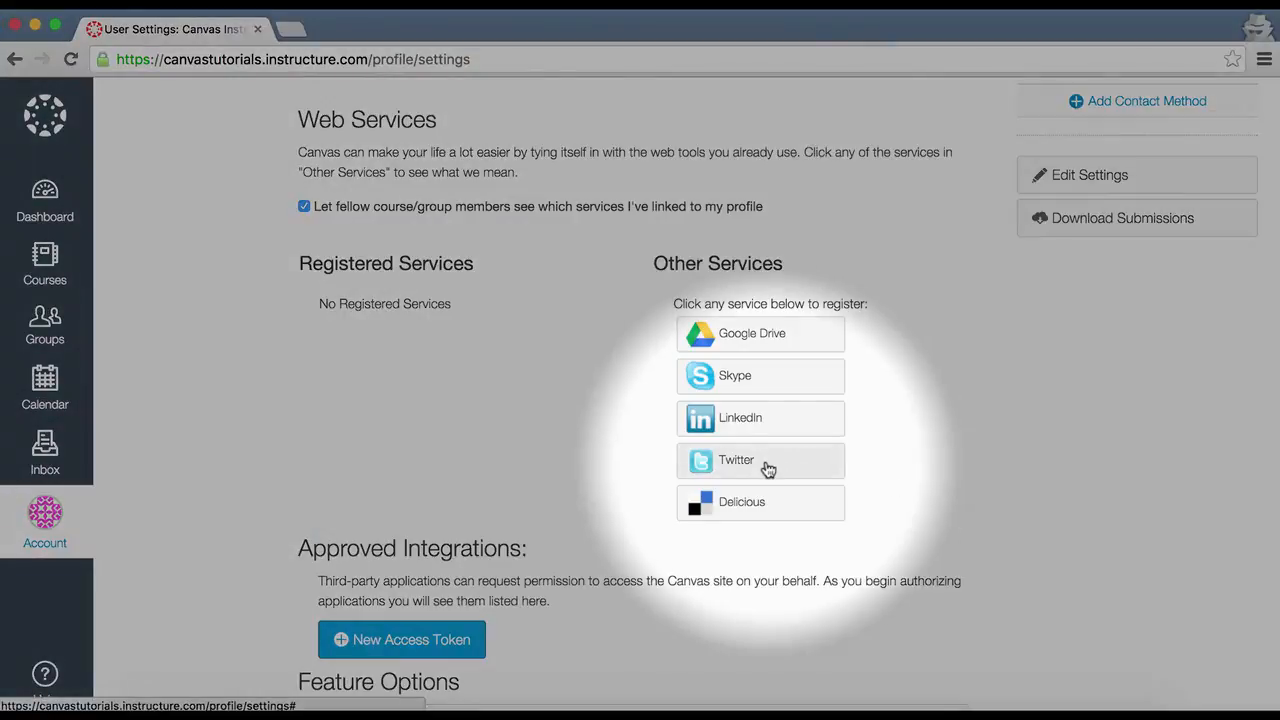
# Choose Twitter under Other Services and authorize Twitter access for the Canvas account.
pyautogui.click(736, 460)
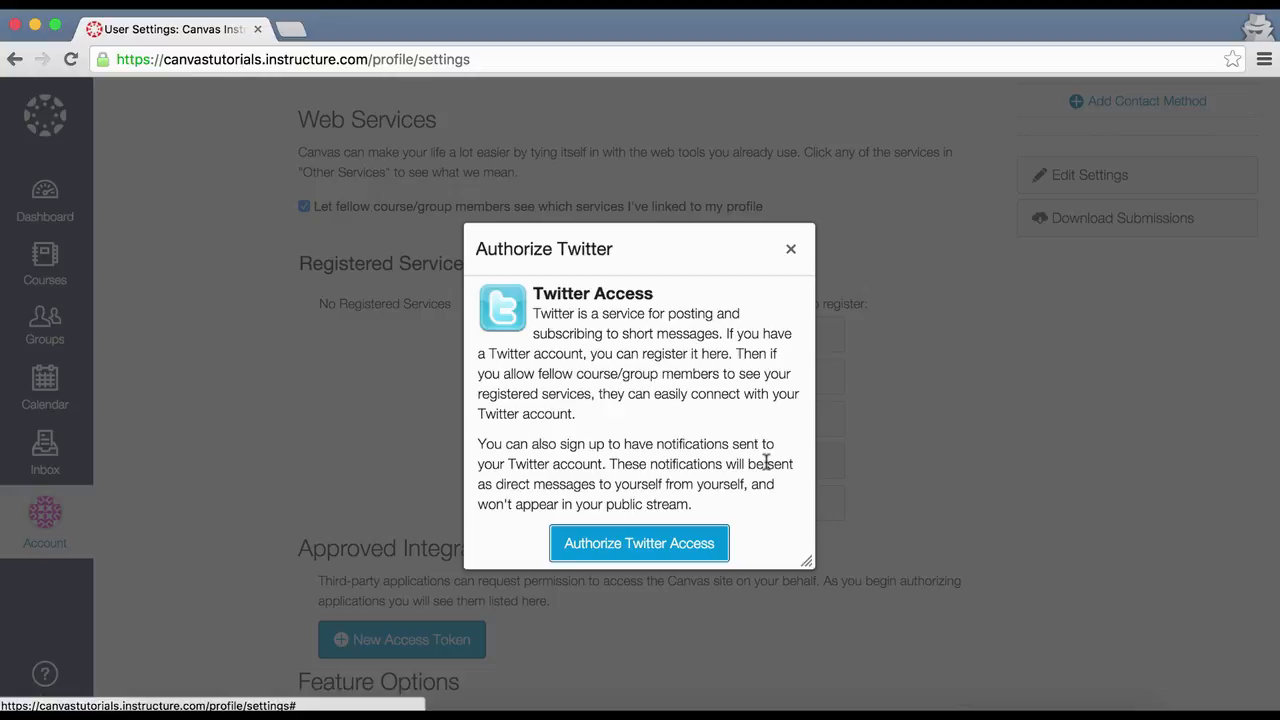
pyautogui.moveTo(718, 510)
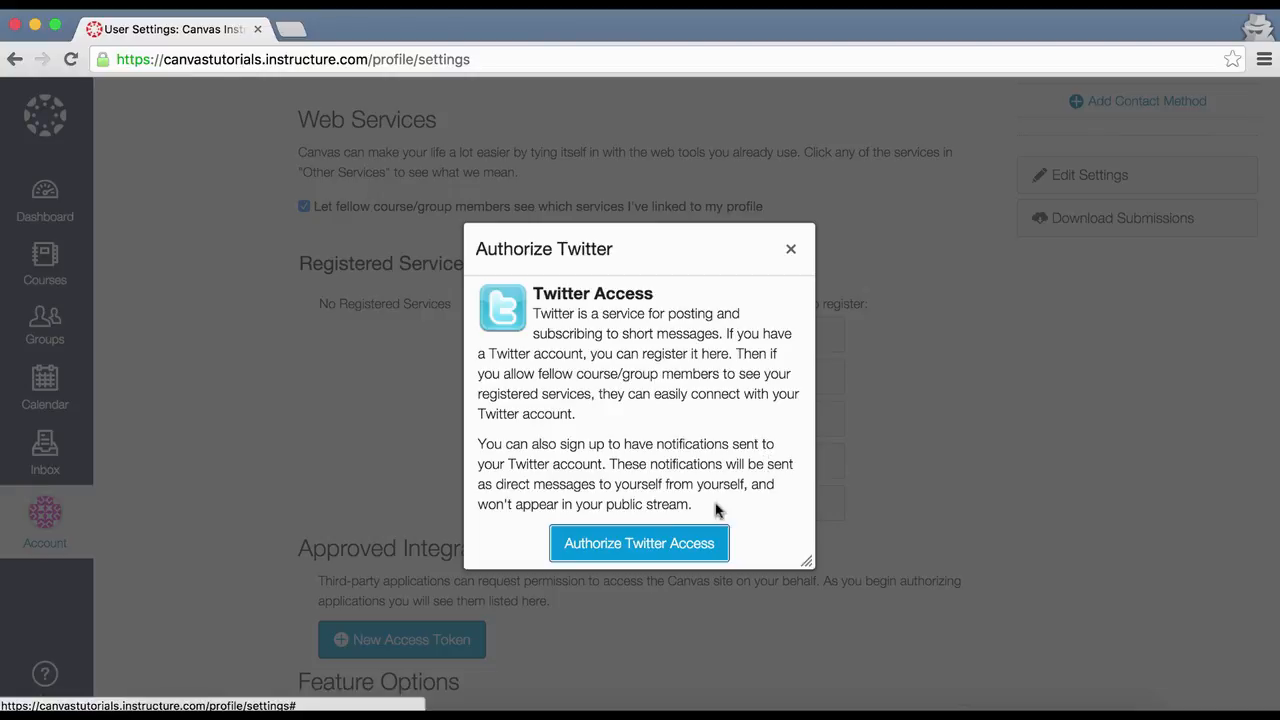
pyautogui.click(638, 544)
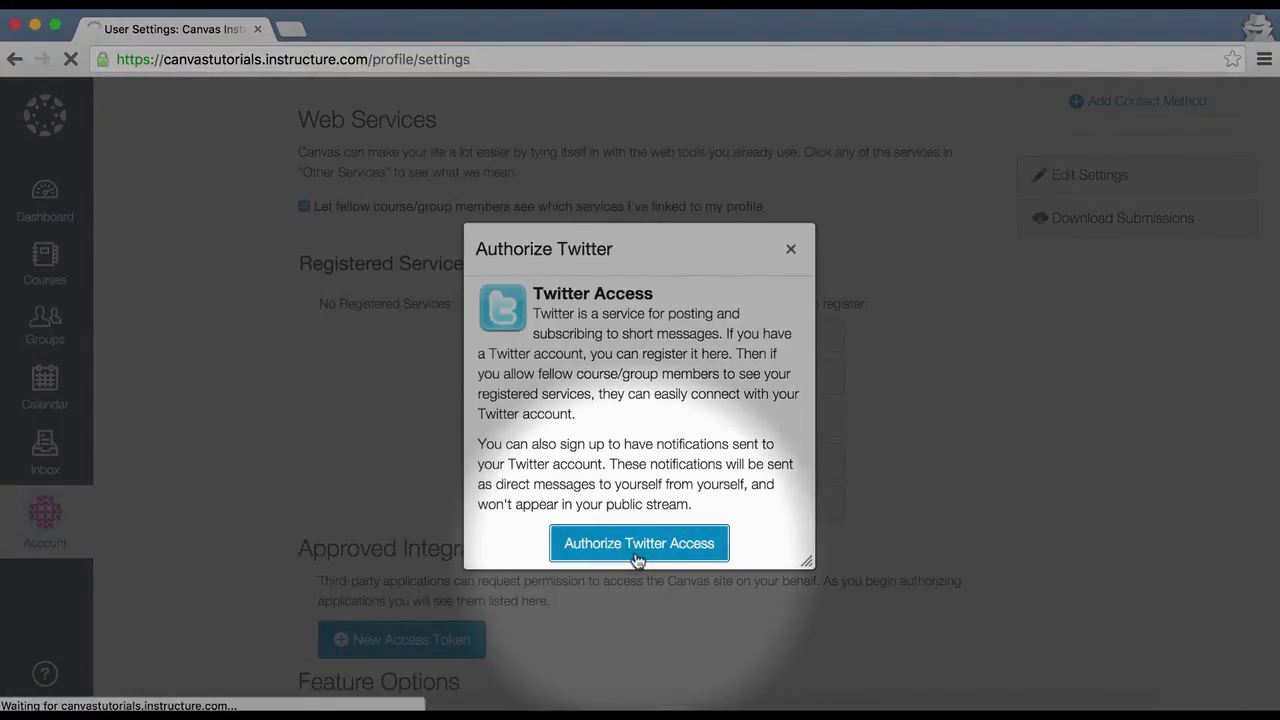
pyautogui.click(638, 544)
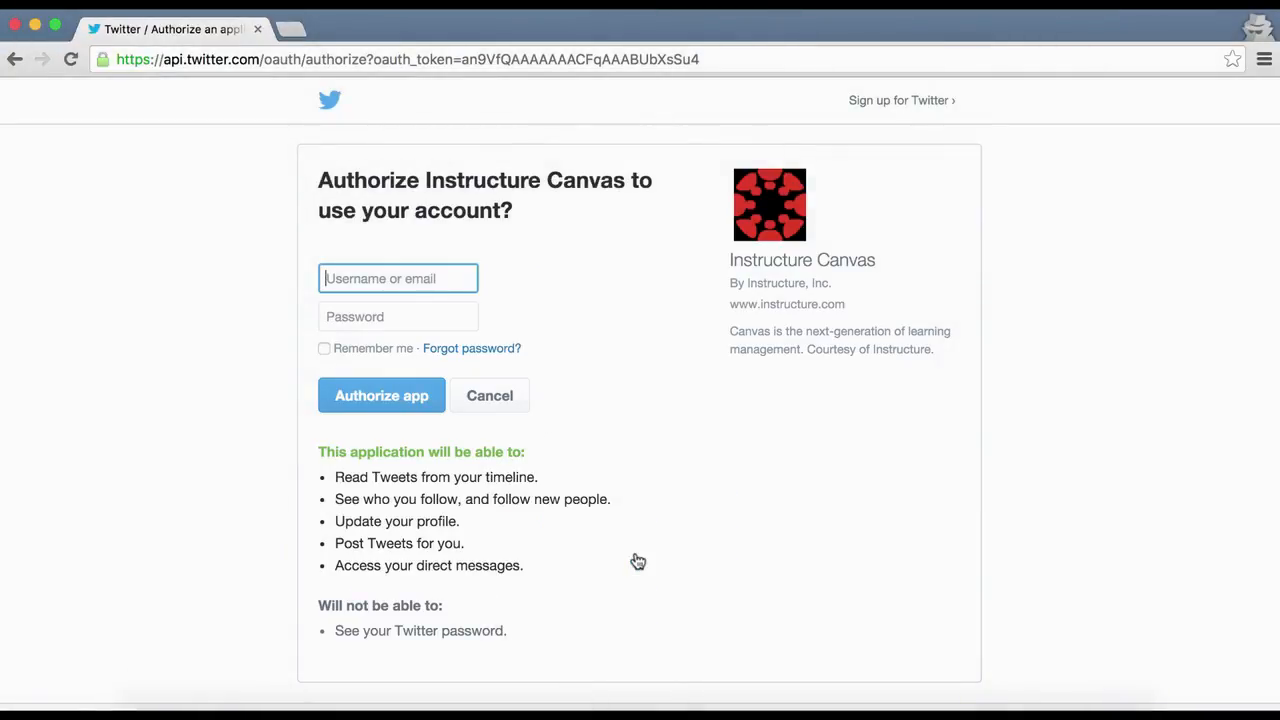
# Sign in to Twitter and authorize Instructure Canvas to use the account.
pyautogui.write('••••••')
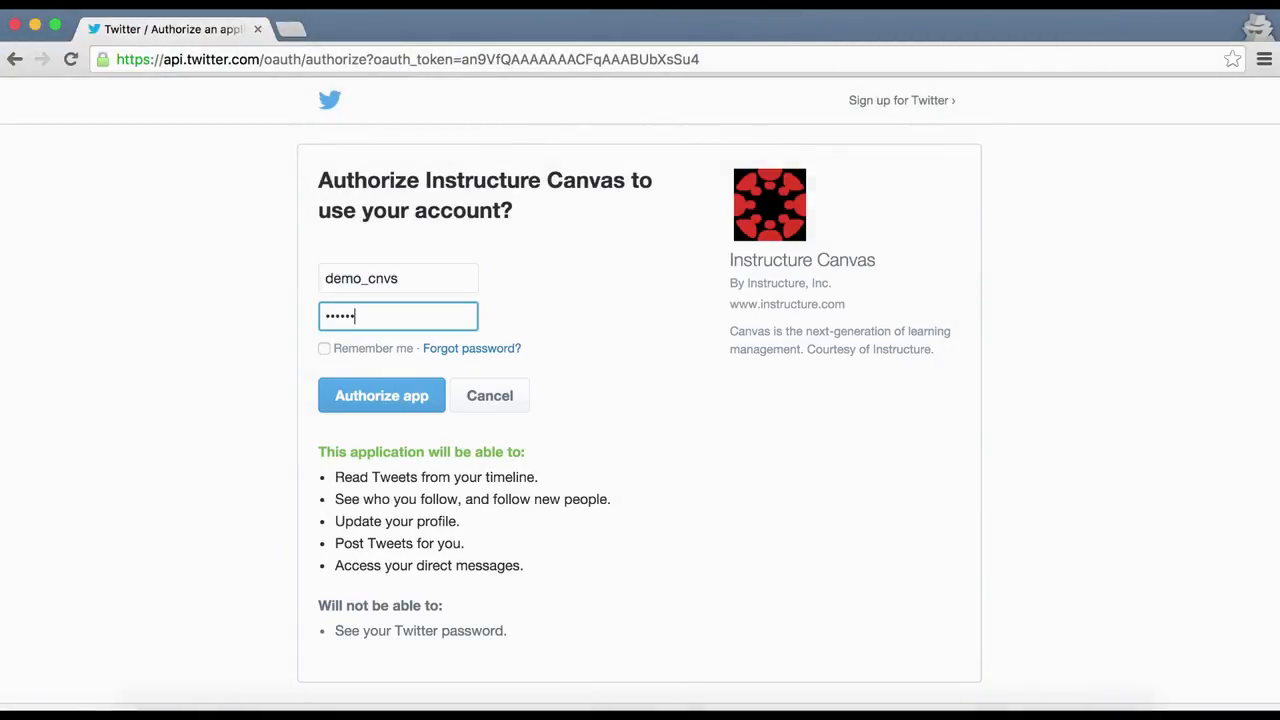
pyautogui.click(380, 396)
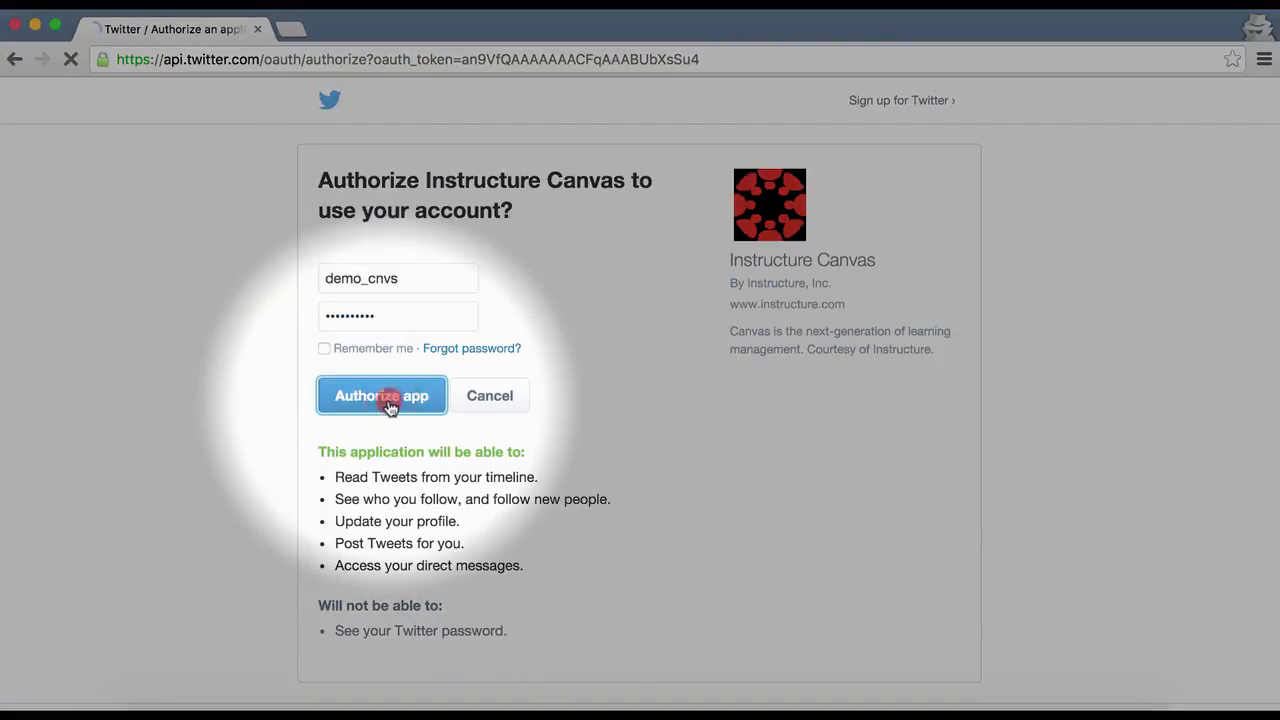
pyautogui.click(380, 396)
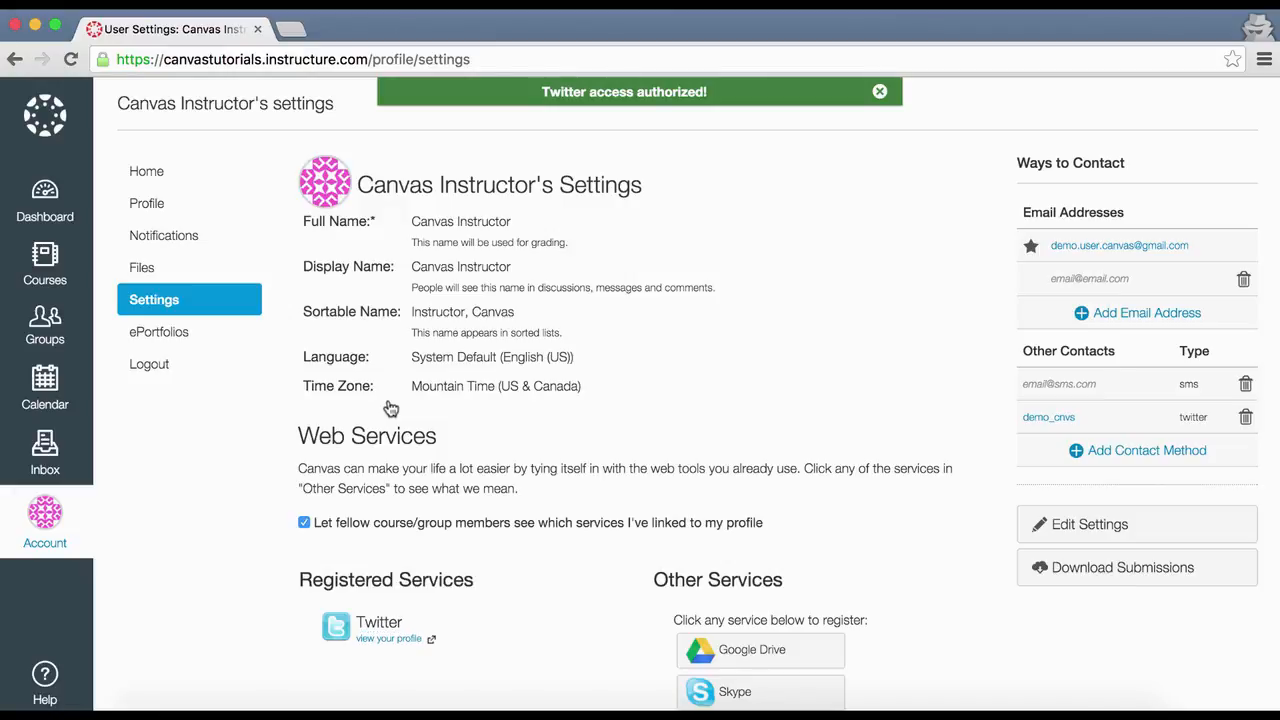
# Return to Canvas settings showing Twitter under Registered Services and Other Contacts.
pyautogui.click(880, 92)
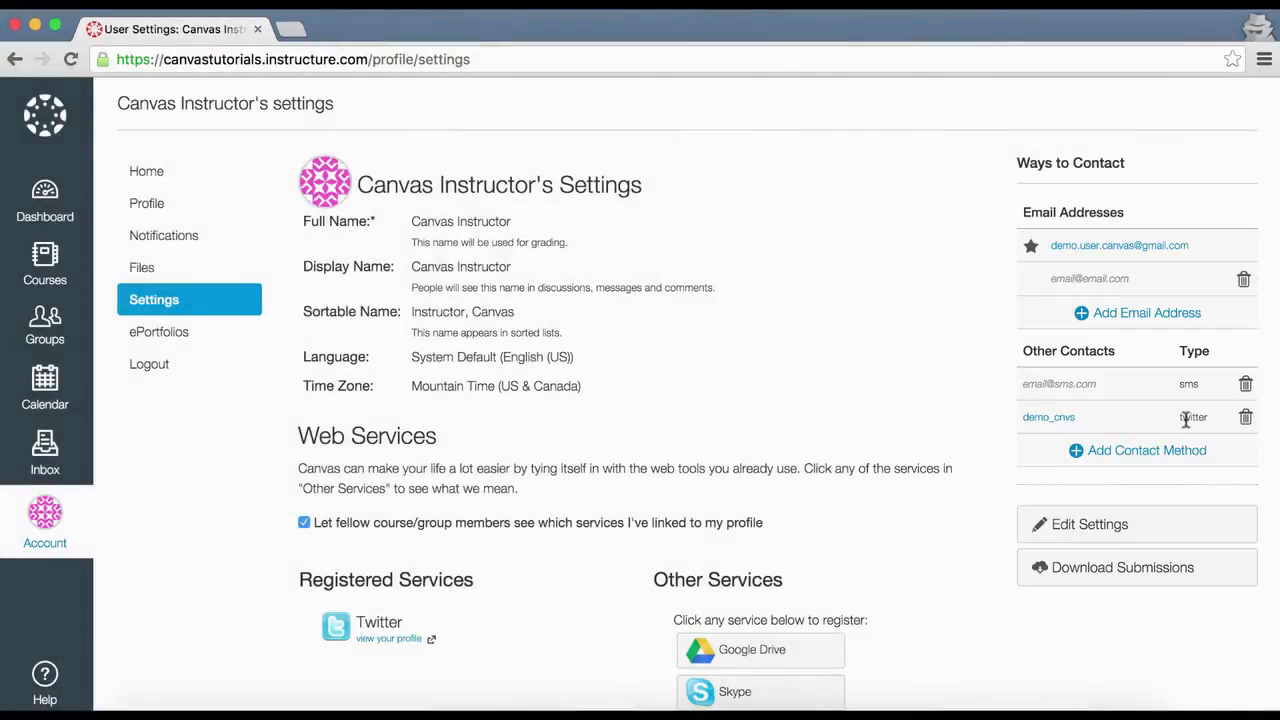
pyautogui.scroll(-3)
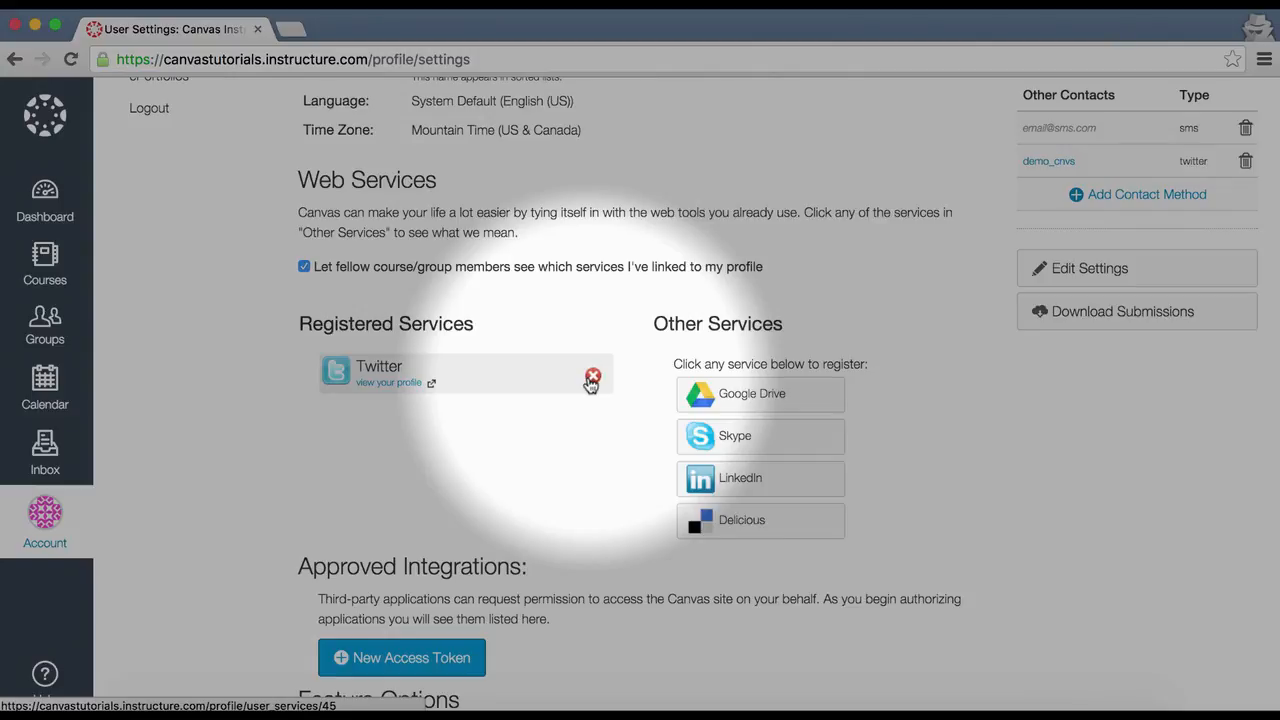
# Remove Twitter from Registered Services and confirm, leaving no services registered.
pyautogui.click(592, 378)
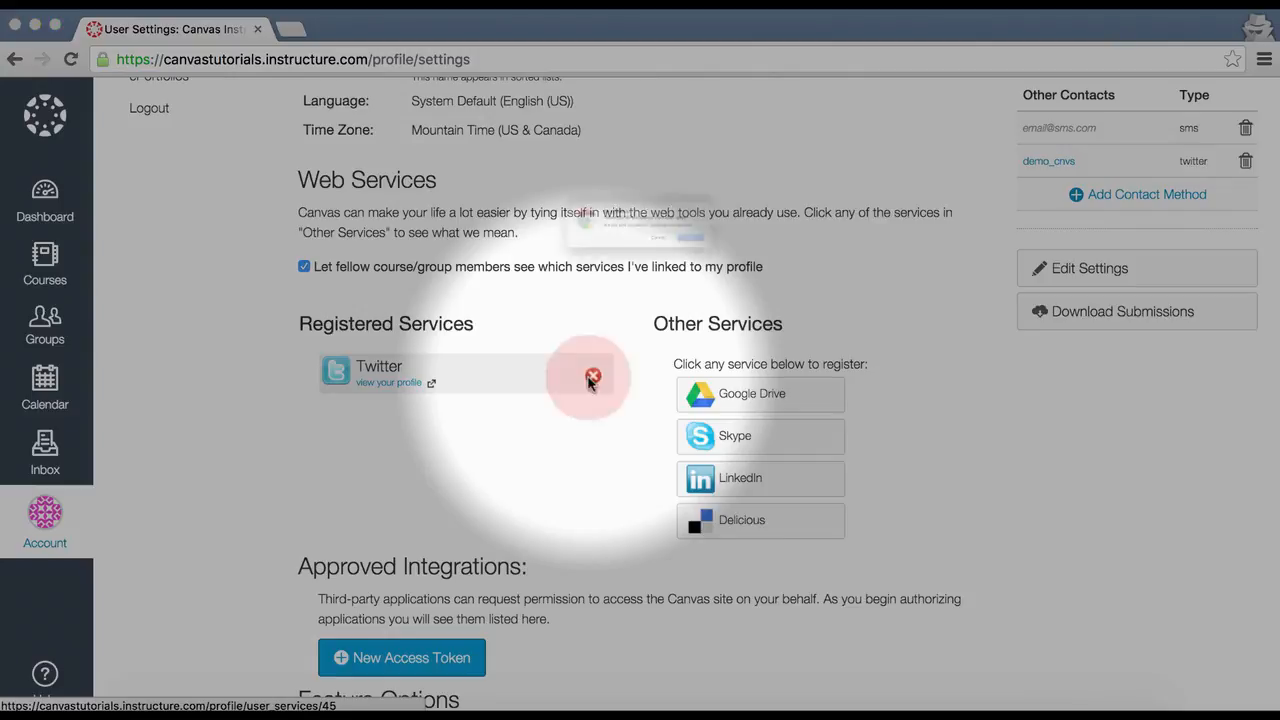
pyautogui.click(592, 378)
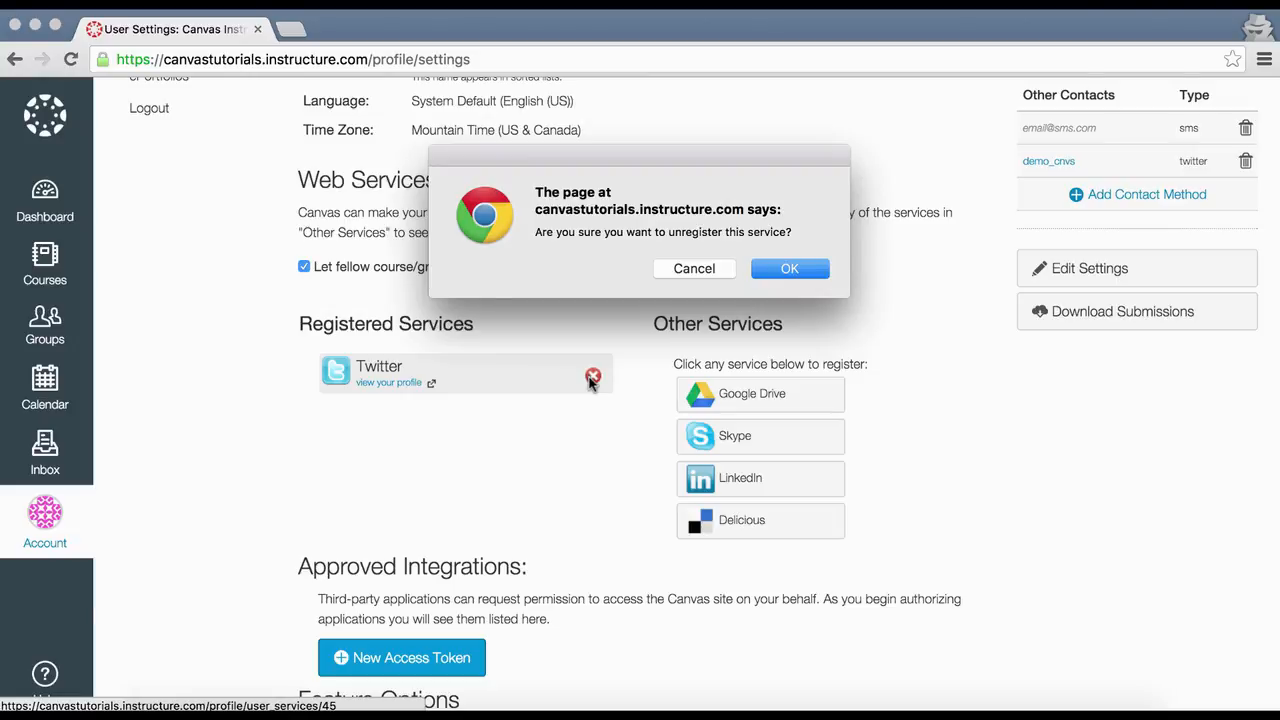
pyautogui.moveTo(780, 288)
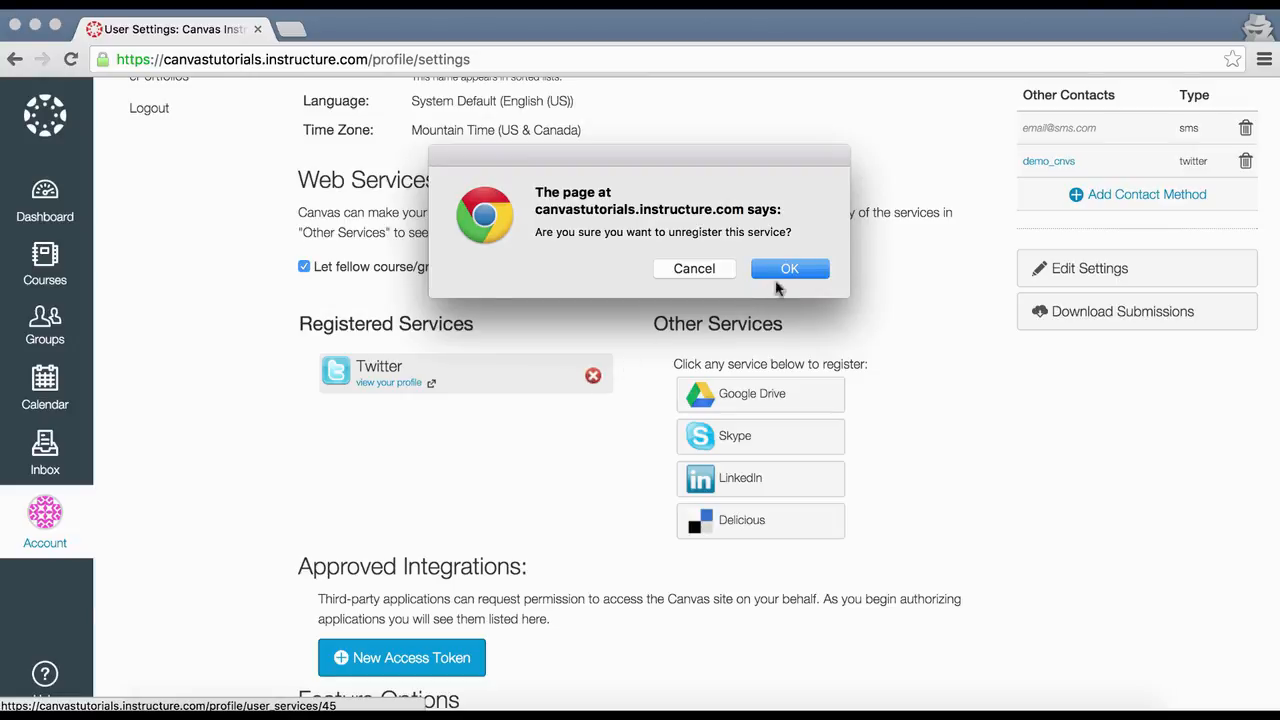
pyautogui.click(788, 268)
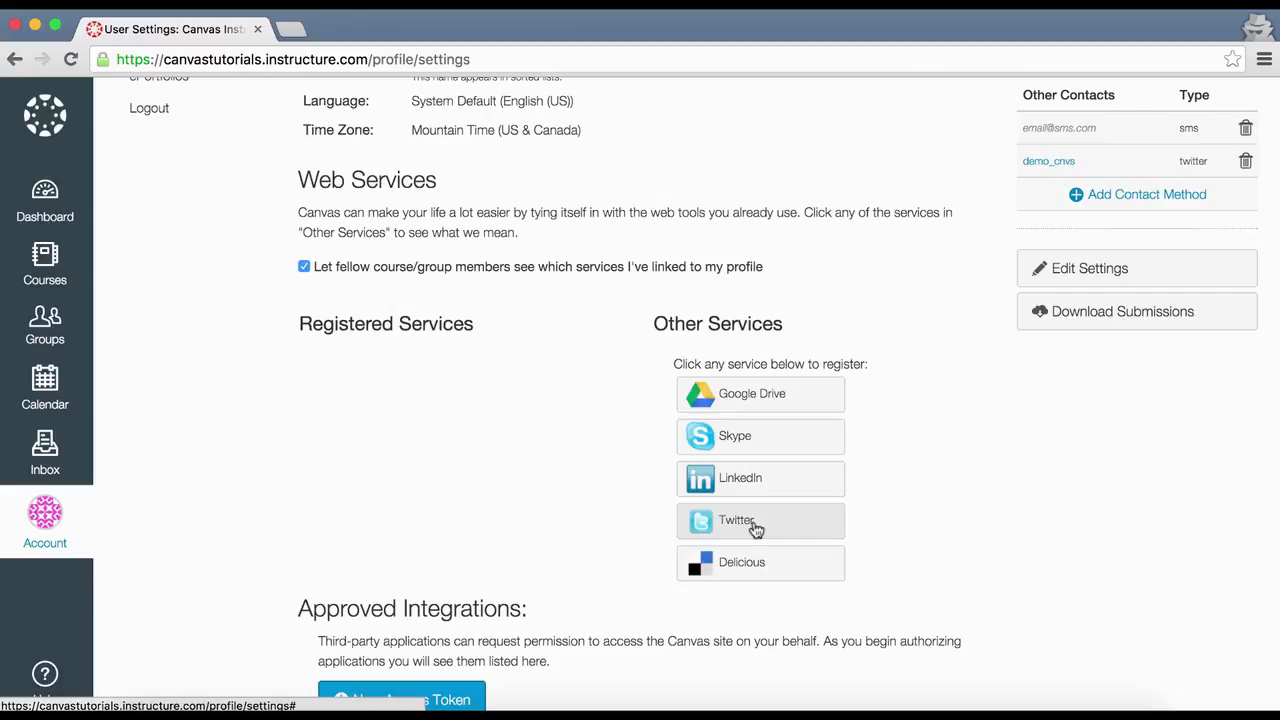
pyautogui.moveTo(762, 530)
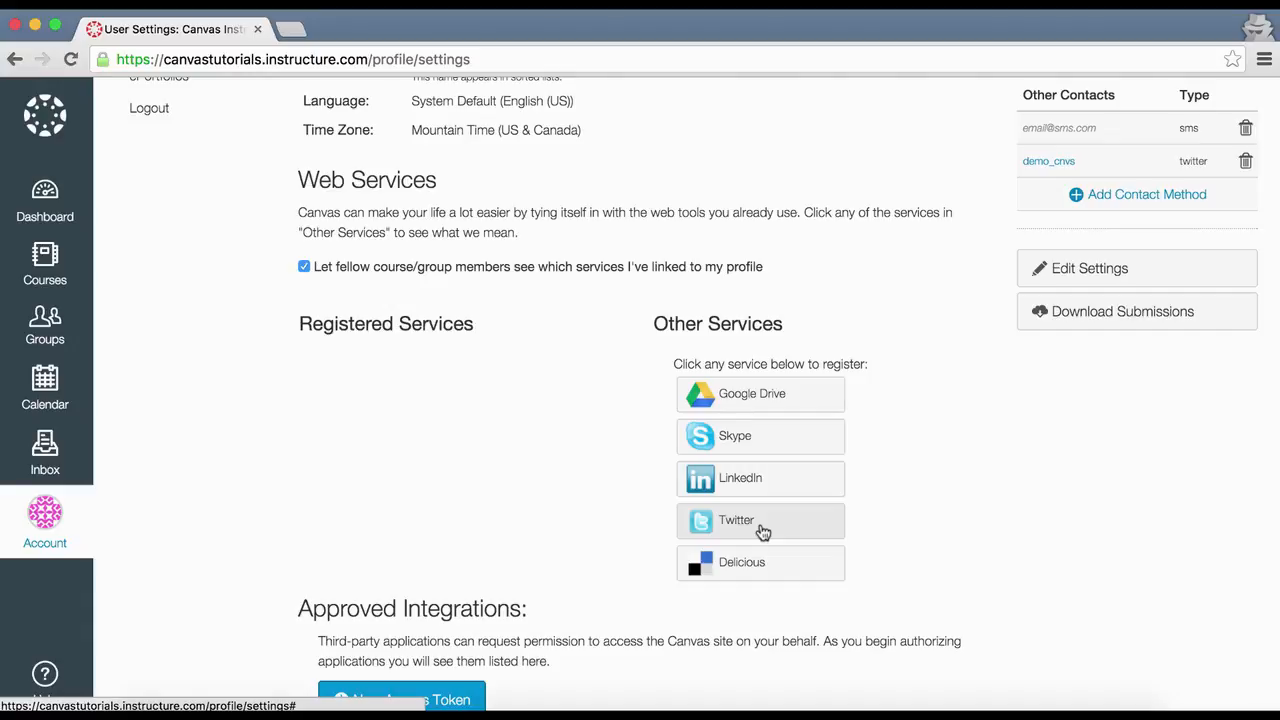
pyautogui.moveTo(762, 524)
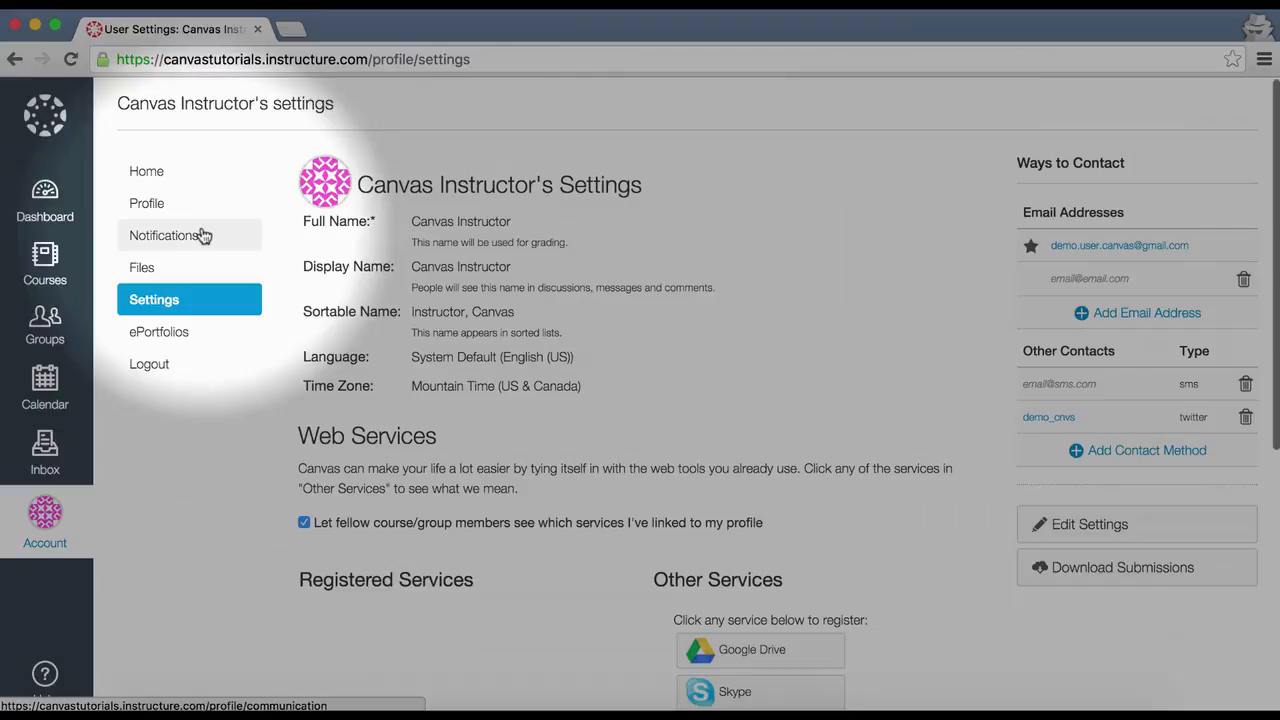
# Go to Notification Preferences and review activity frequencies across contact methods.
pyautogui.click(164, 236)
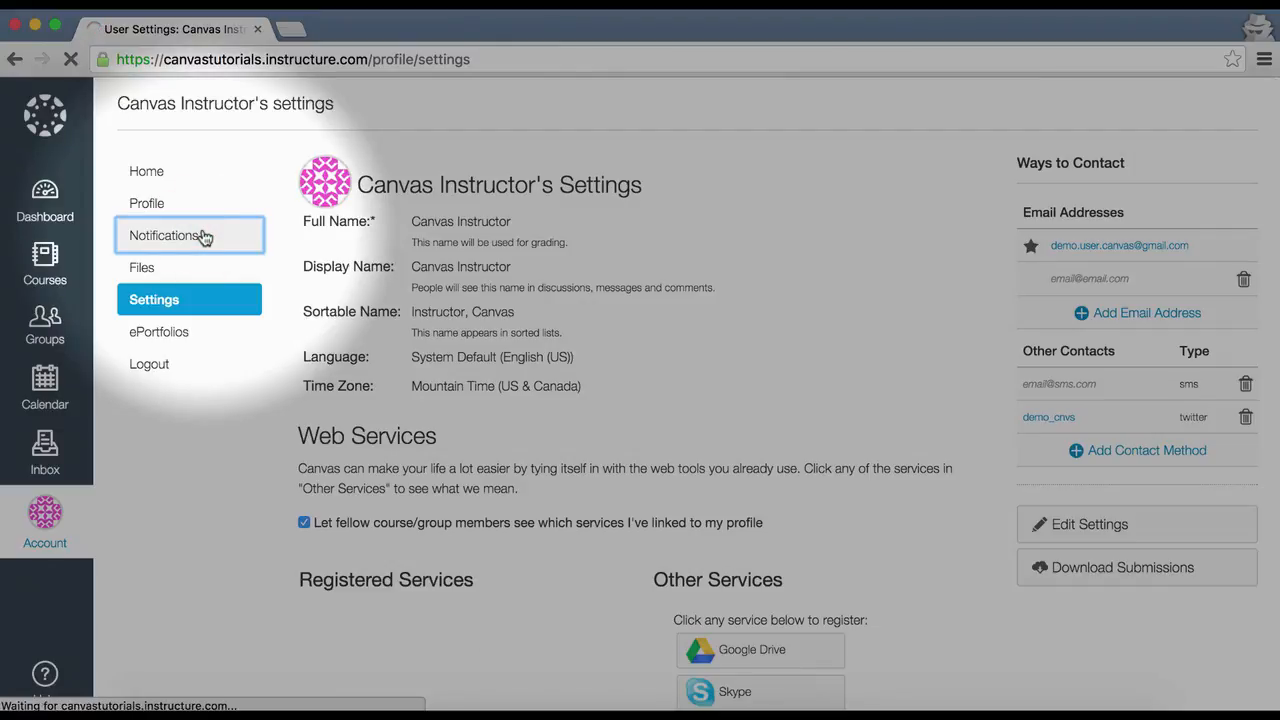
pyautogui.click(168, 236)
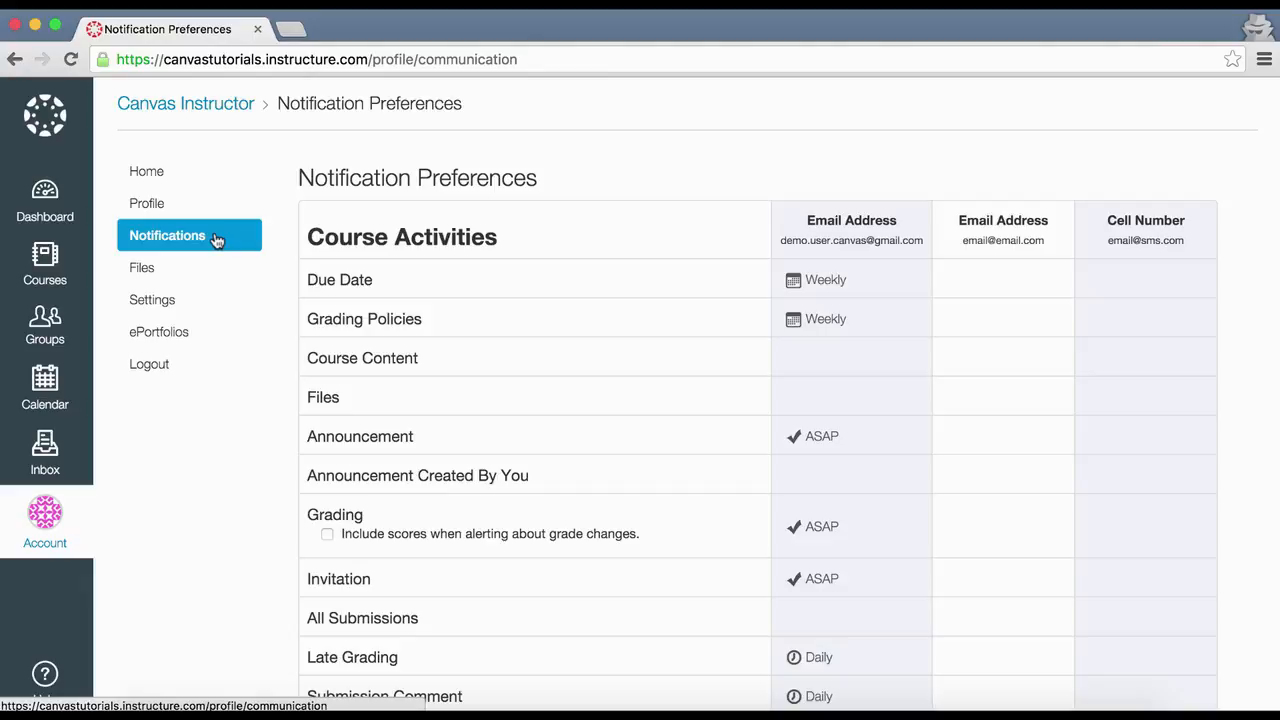
pyautogui.moveTo(288, 318)
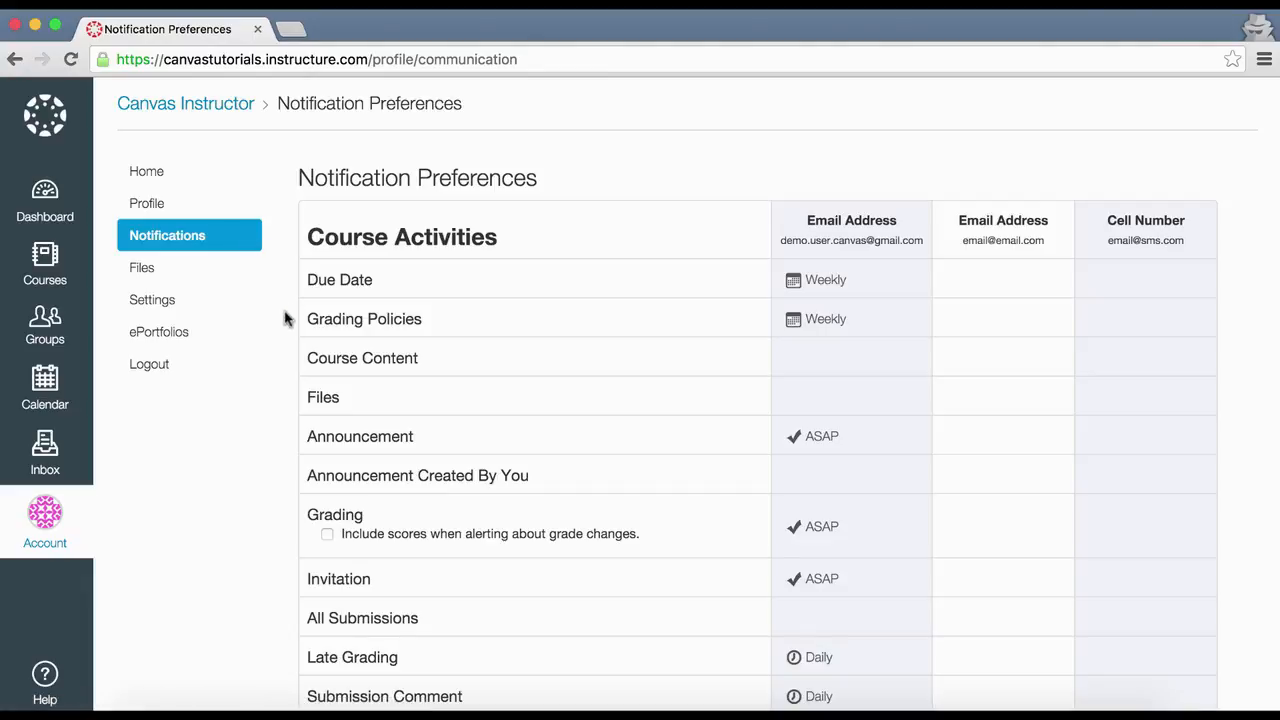
pyautogui.scroll(-3)
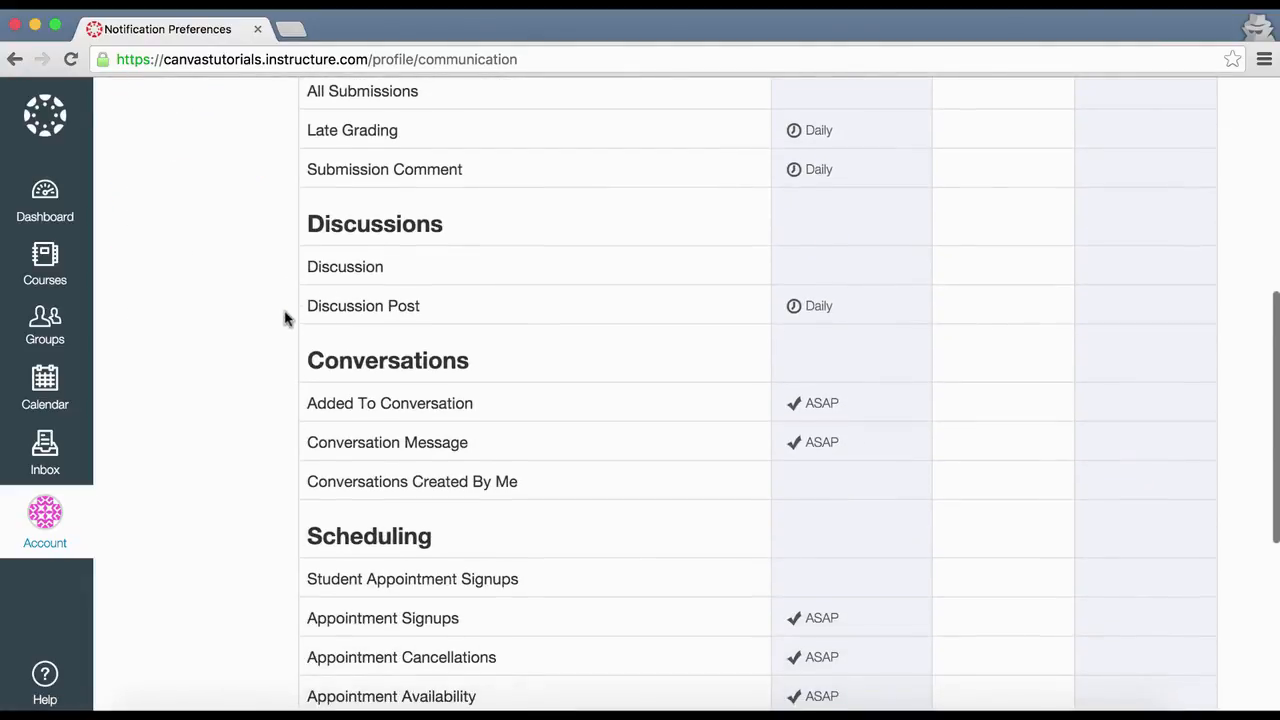
pyautogui.scroll(-3)
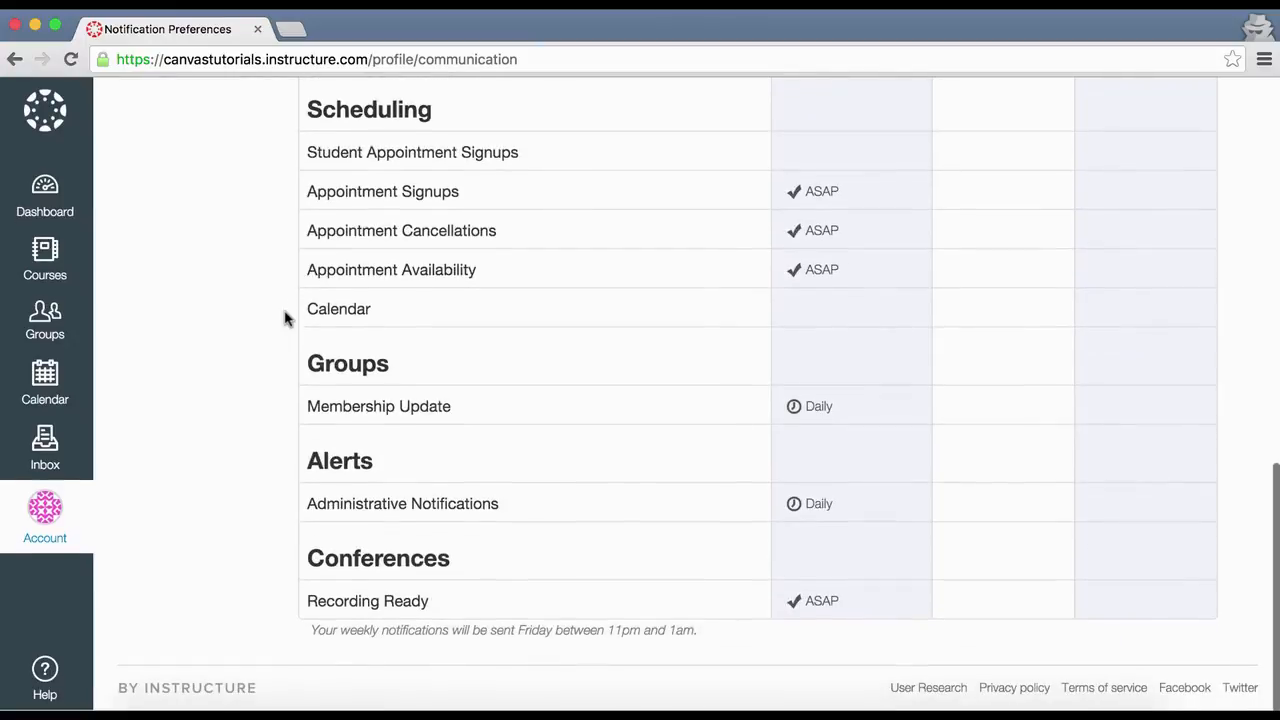
pyautogui.scroll(-3)
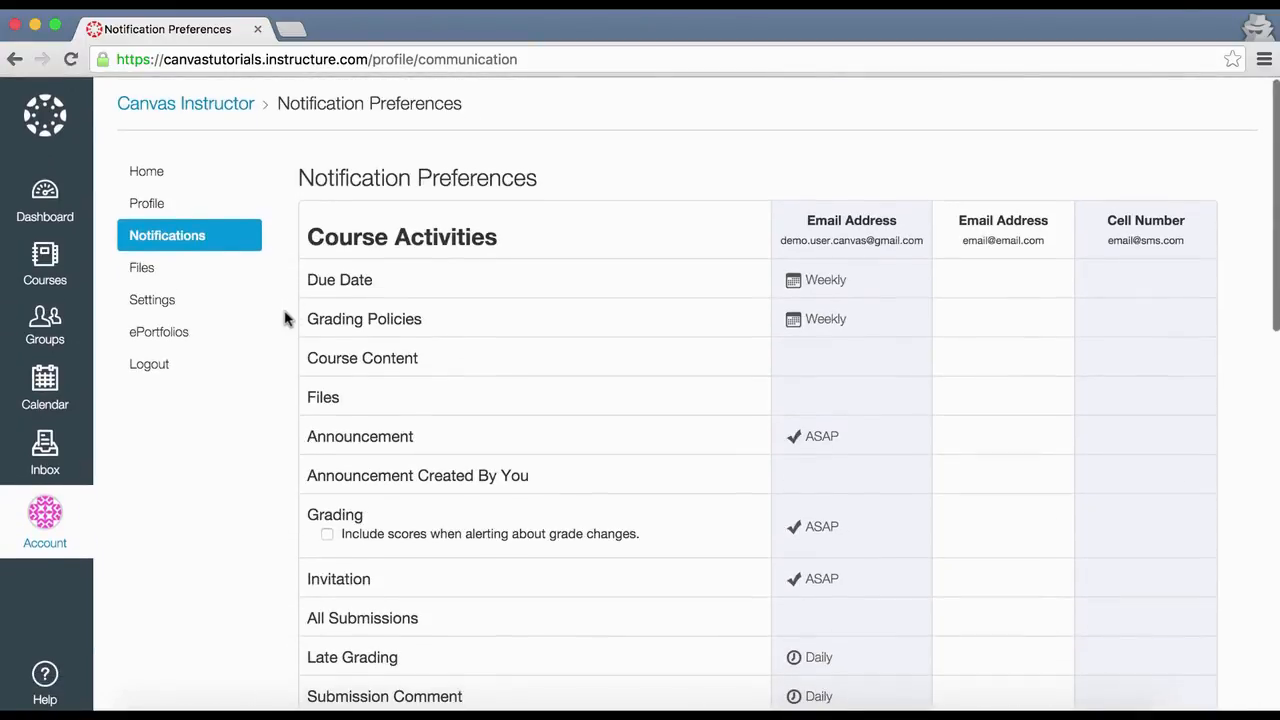
pyautogui.moveTo(816, 200)
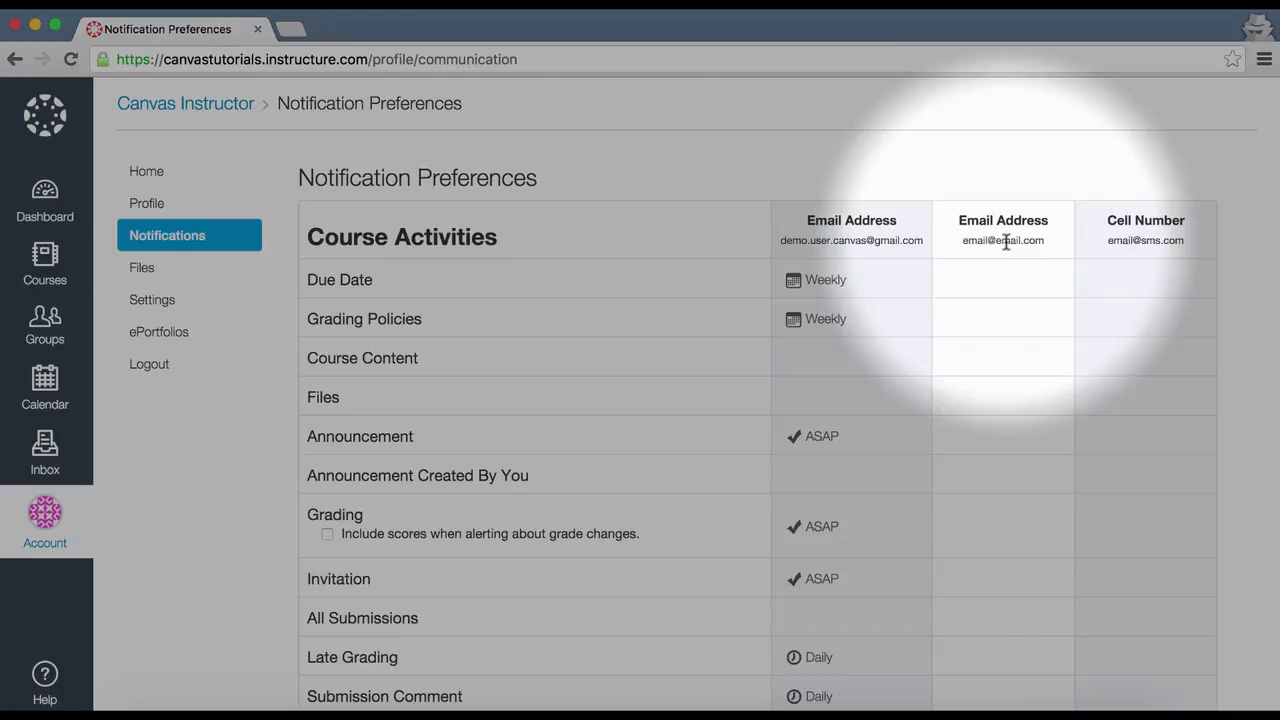
pyautogui.moveTo(1136, 242)
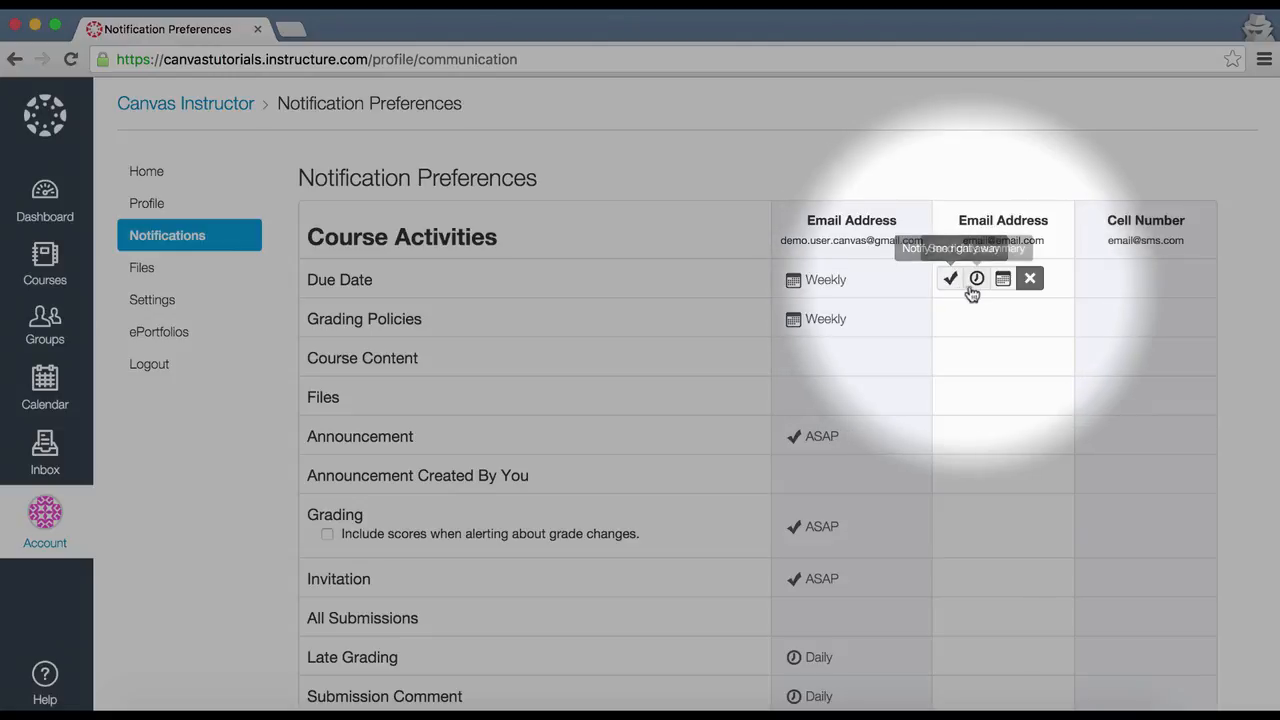
pyautogui.moveTo(976, 280)
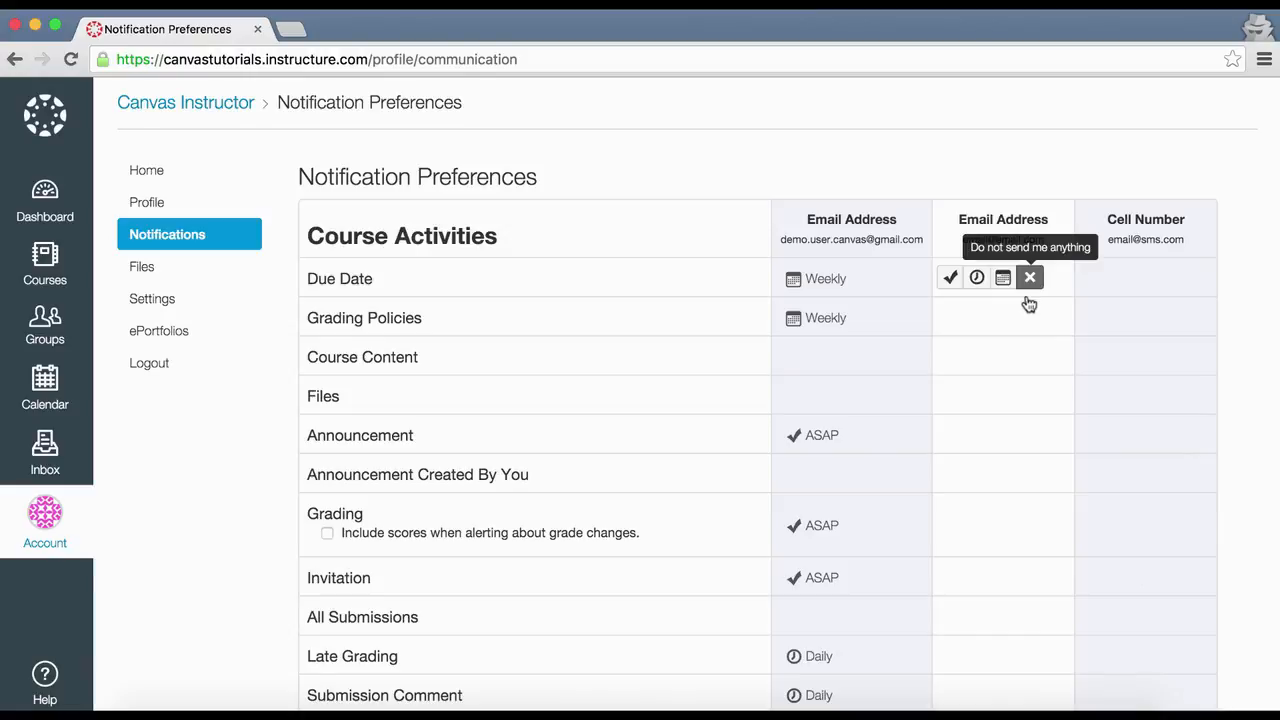
pyautogui.scroll(-3)
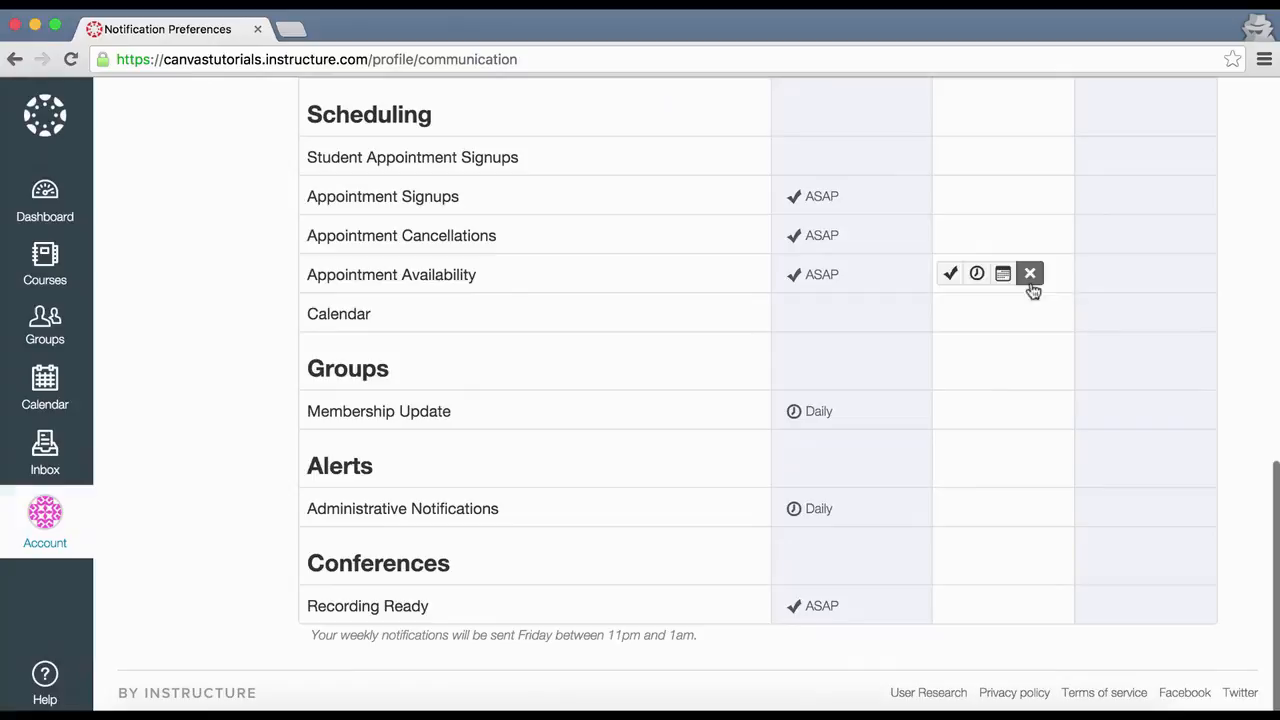